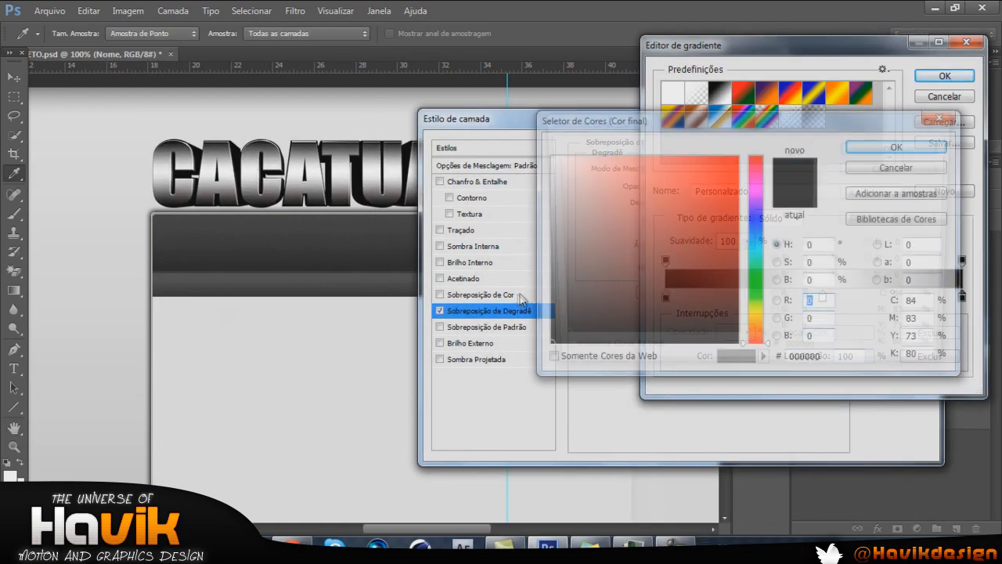
# Step: Apply an orange Gradient Overlay to CACATUA and add a striped Pattern Fill layer
pyautogui.click(752, 310)
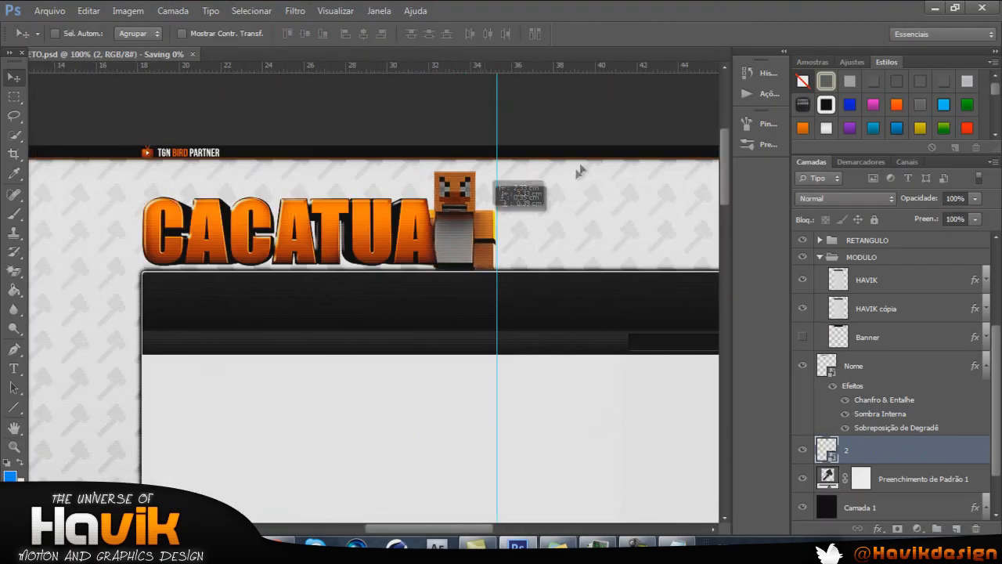
pyautogui.click(846, 197)
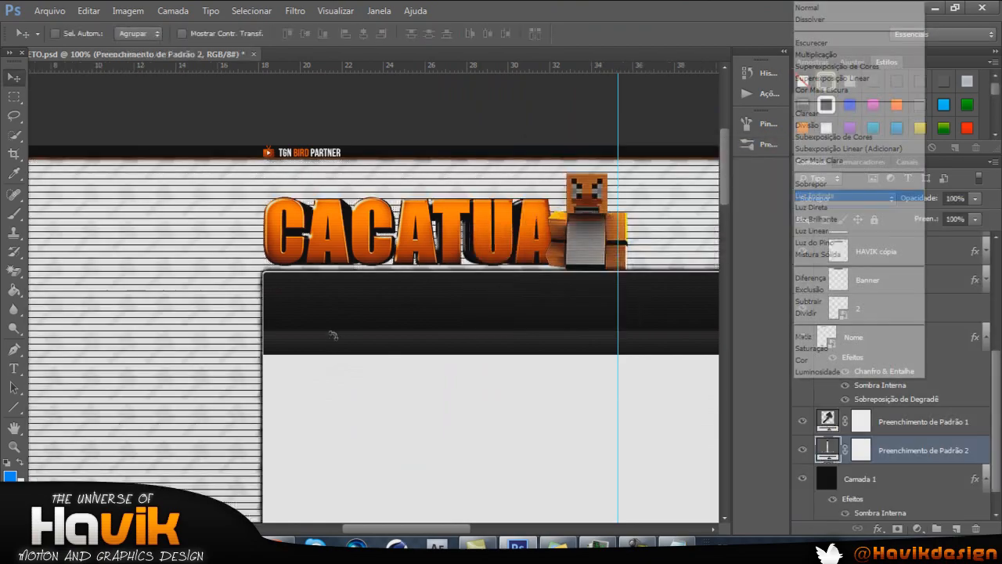